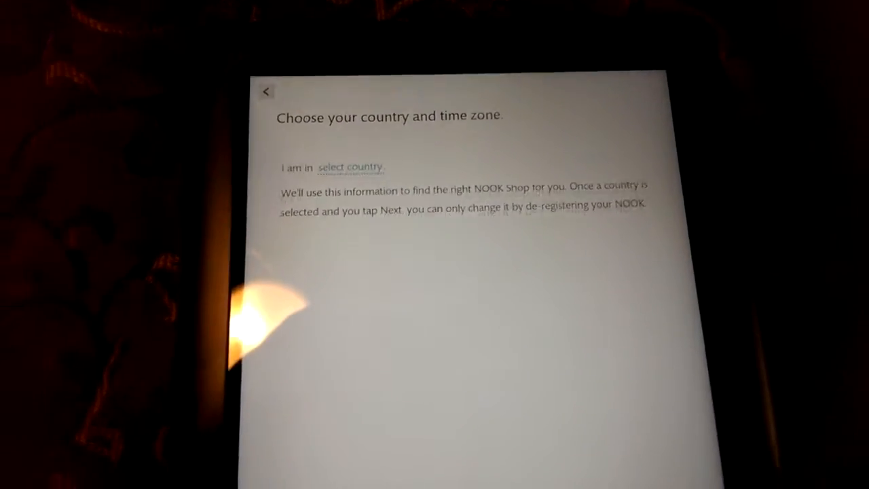
Choose United States from the country dropdown in NOOK setup.
click(352, 167)
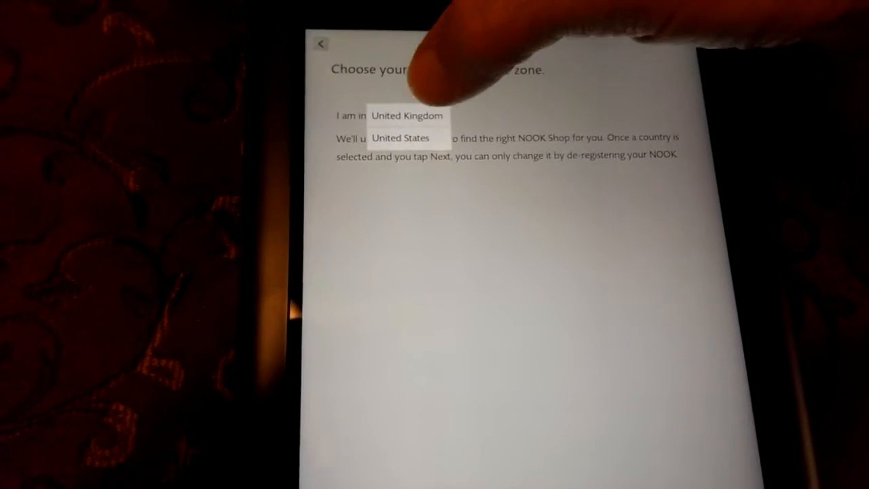
click(401, 138)
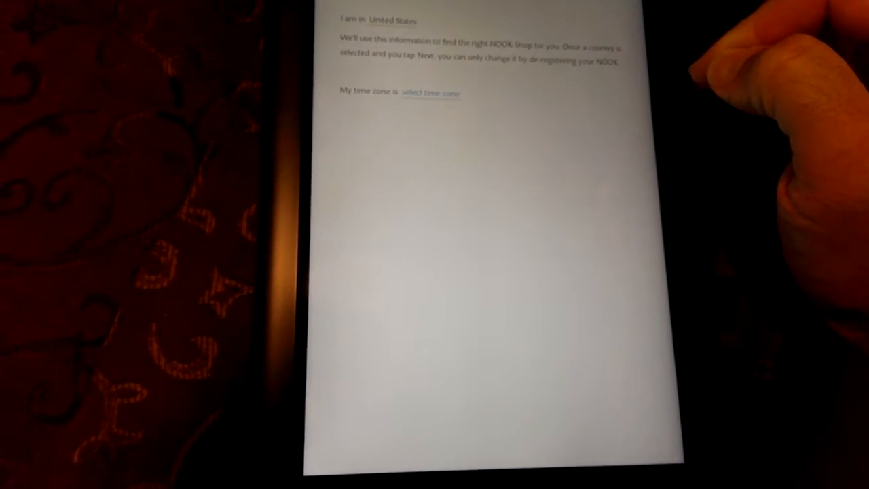
Pick Hawaii from the time zone list.
click(429, 93)
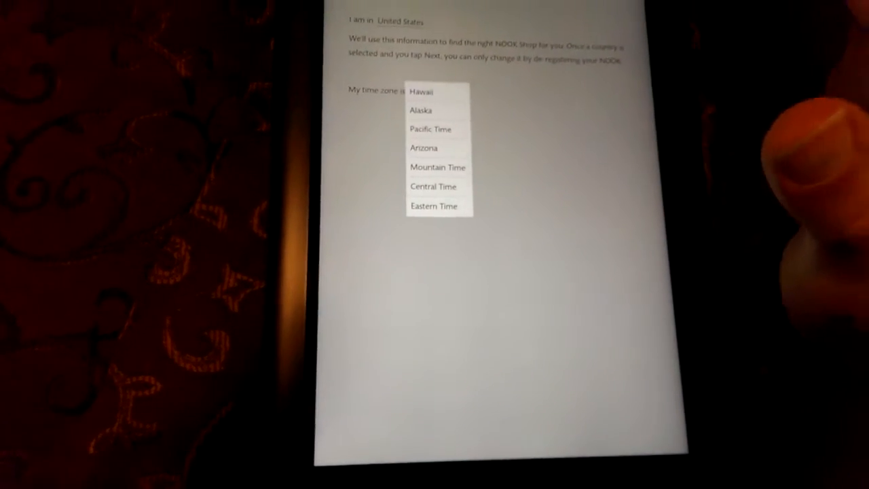
click(421, 91)
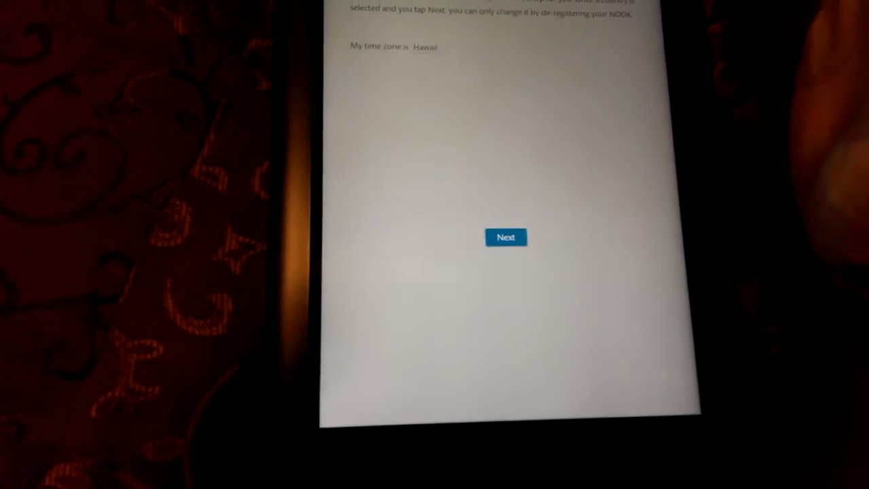